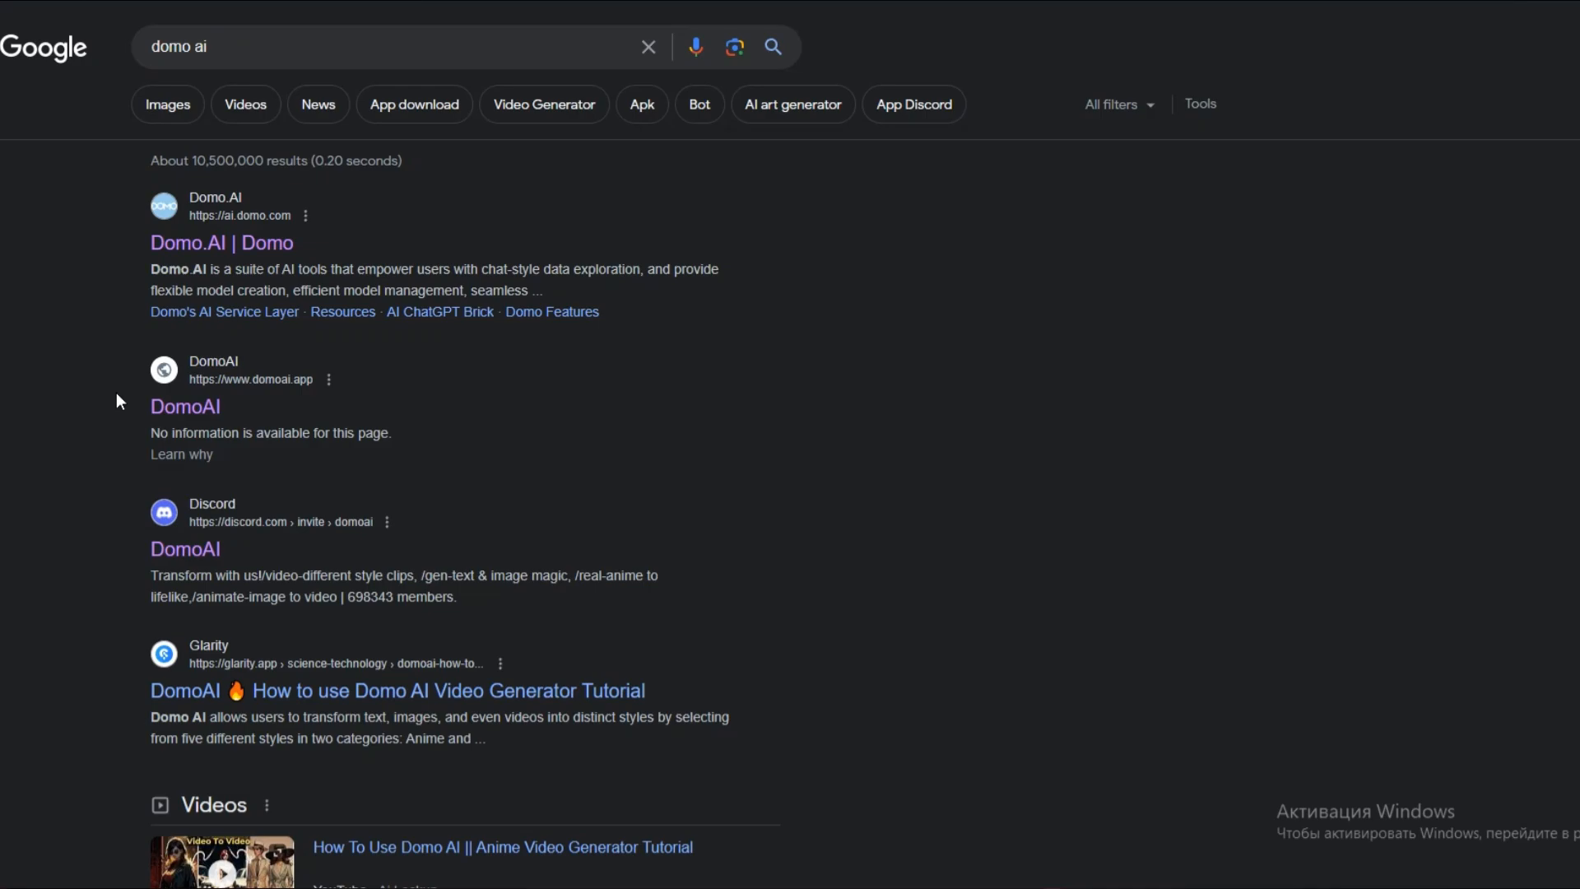
Step: Open the domoai.app website from the Google results for 'domo ai'
{"action": "left_click", "coordinate": [185, 406]}
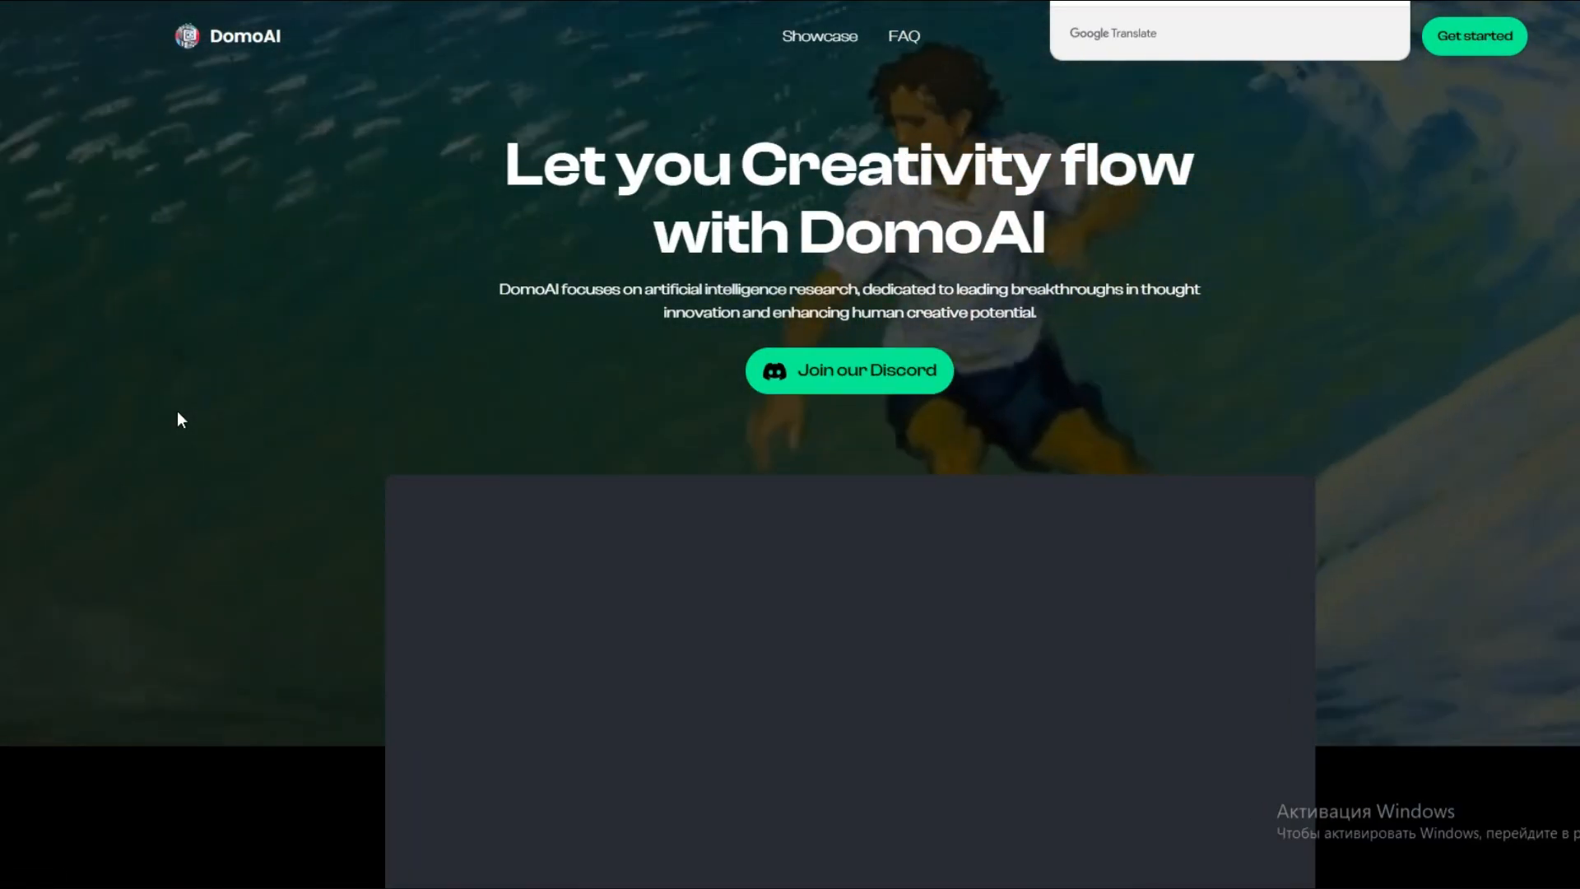
Step: Join the DomoAI Discord server and move into the generate-video-3 channel
{"action": "left_click", "coordinate": [847, 370]}
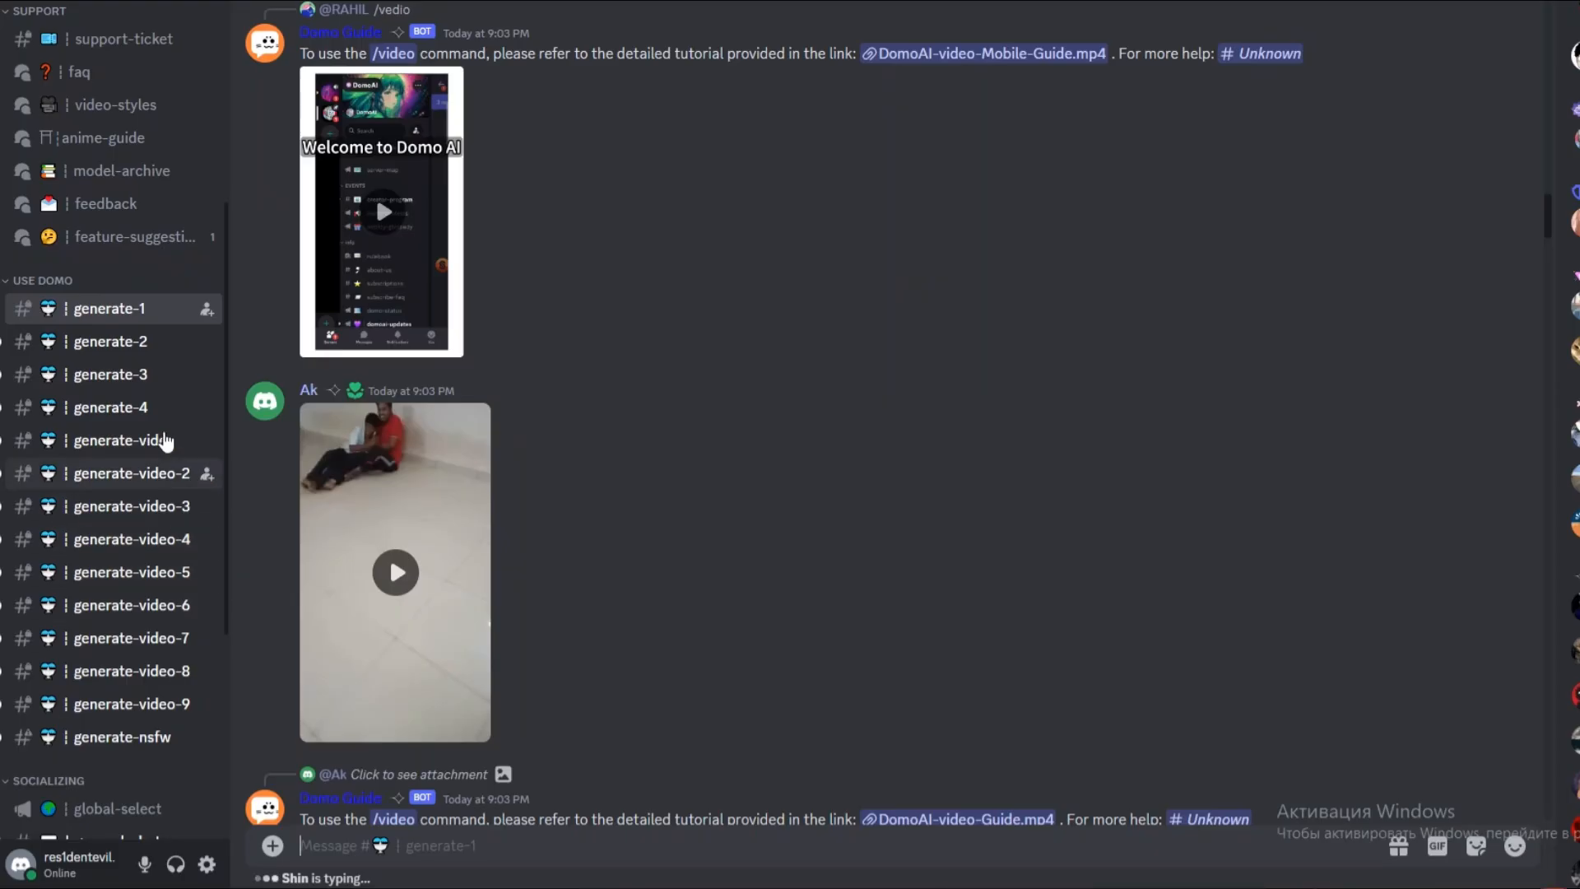
{"action": "left_click", "coordinate": [109, 374]}
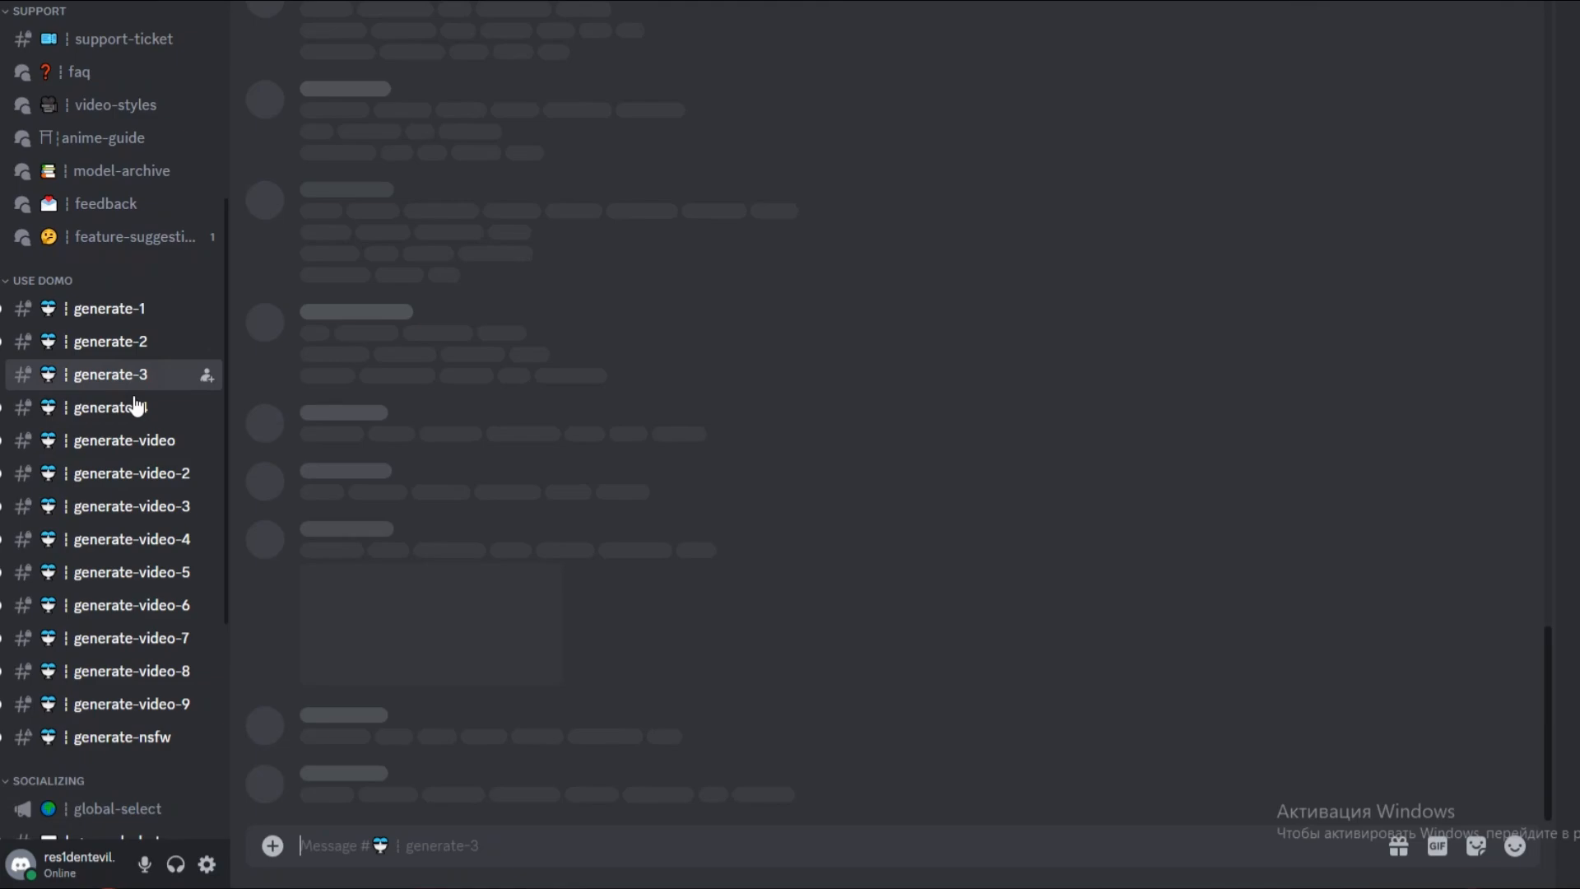
{"action": "left_click", "coordinate": [109, 408]}
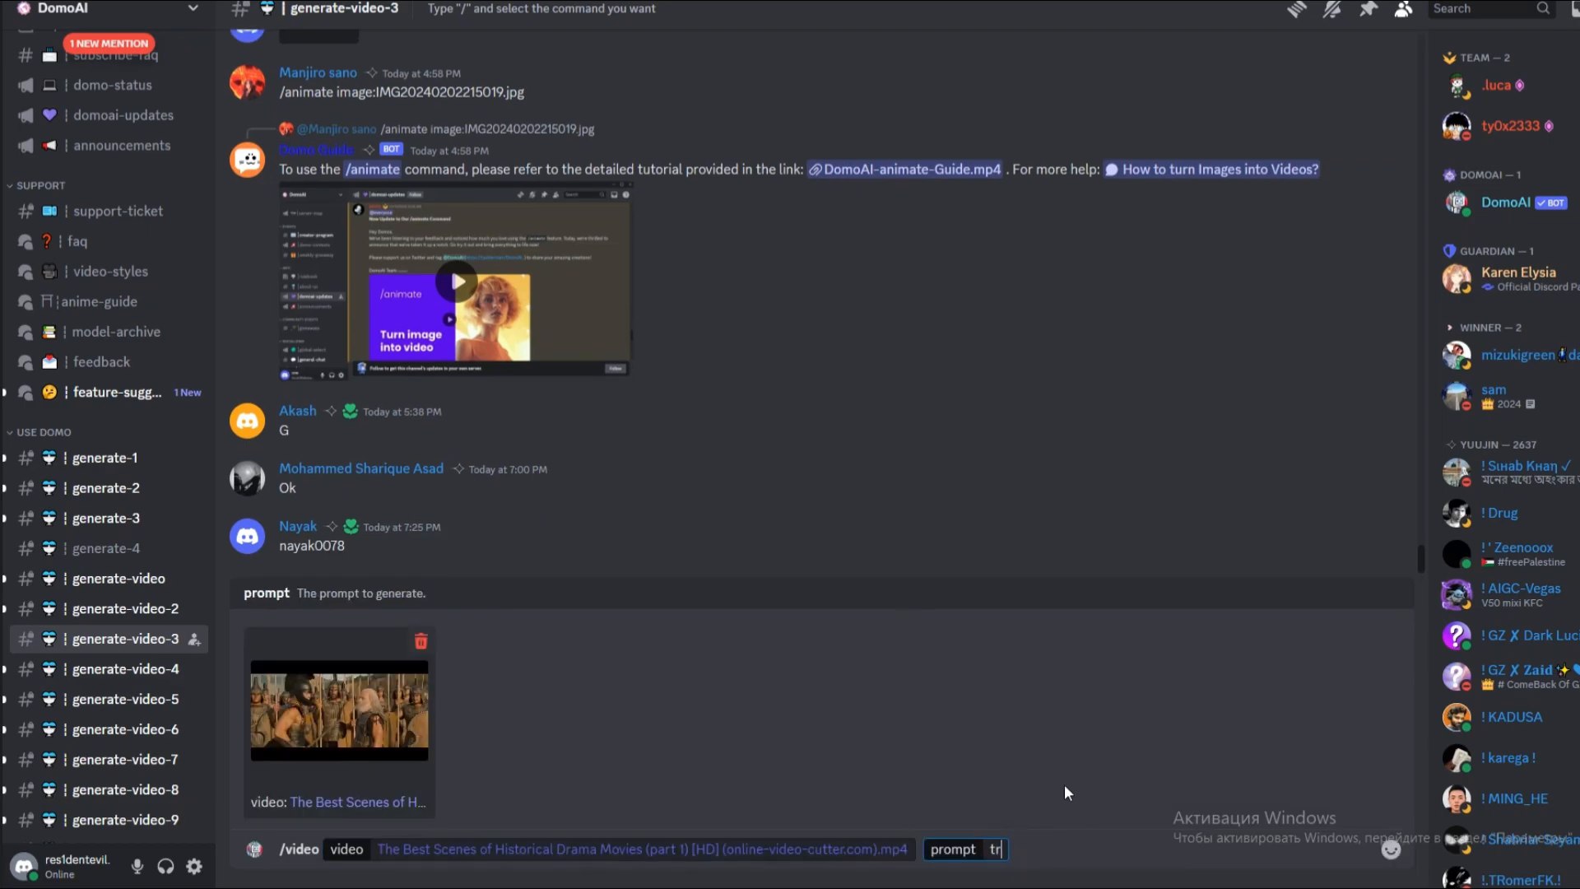
Step: Open the video style dropdown in DomoAI's reply to the 'troya' request
{"action": "left_click", "coordinate": [615, 660]}
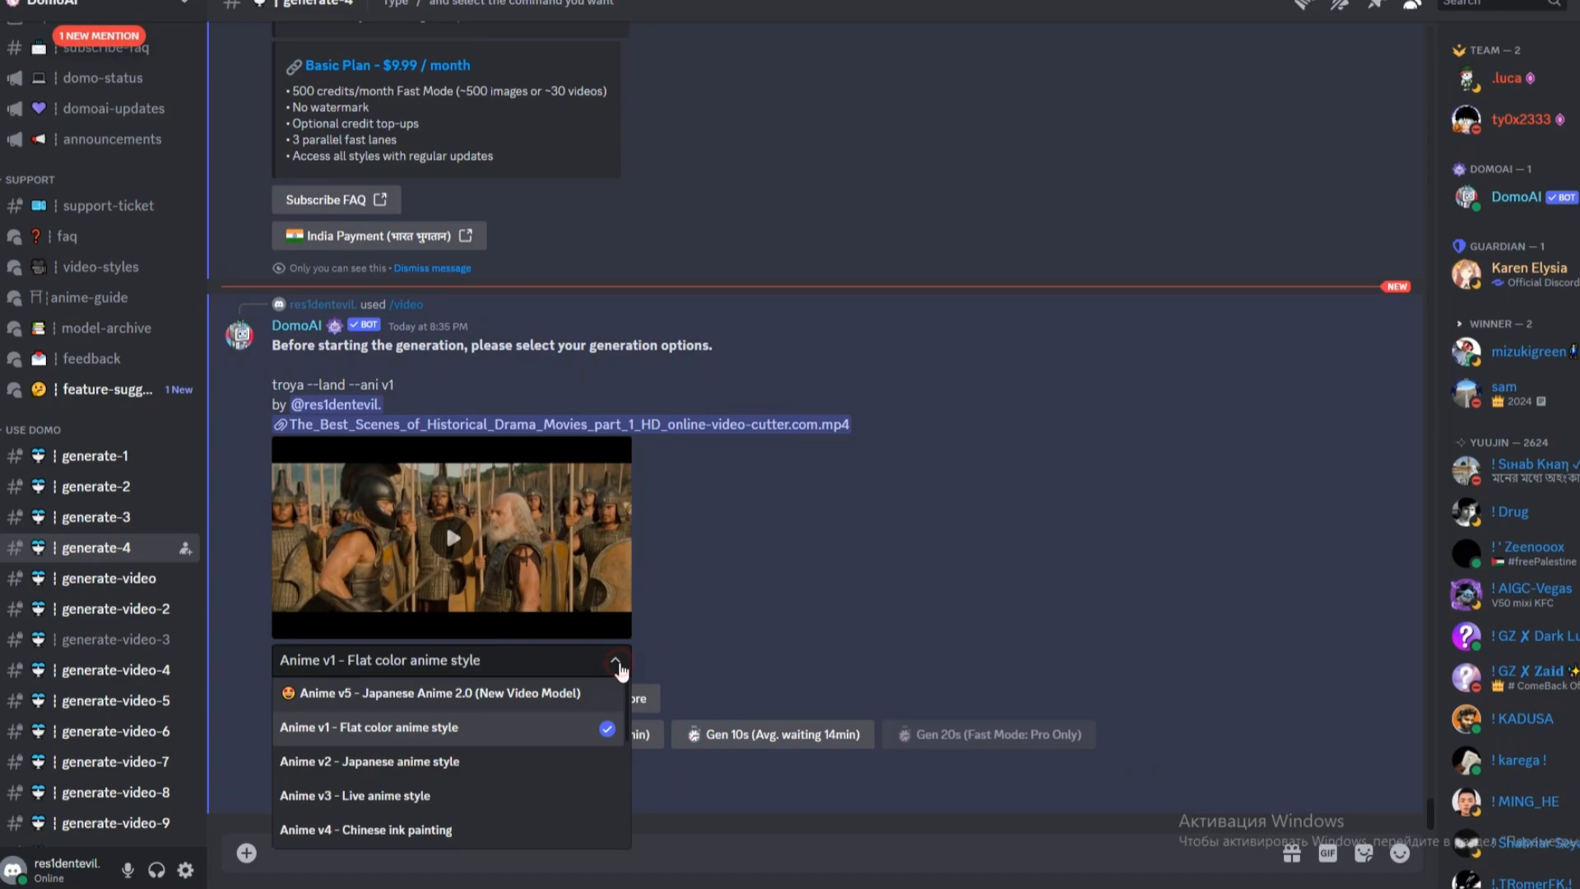
{"action": "mouse_move", "coordinate": [615, 749]}
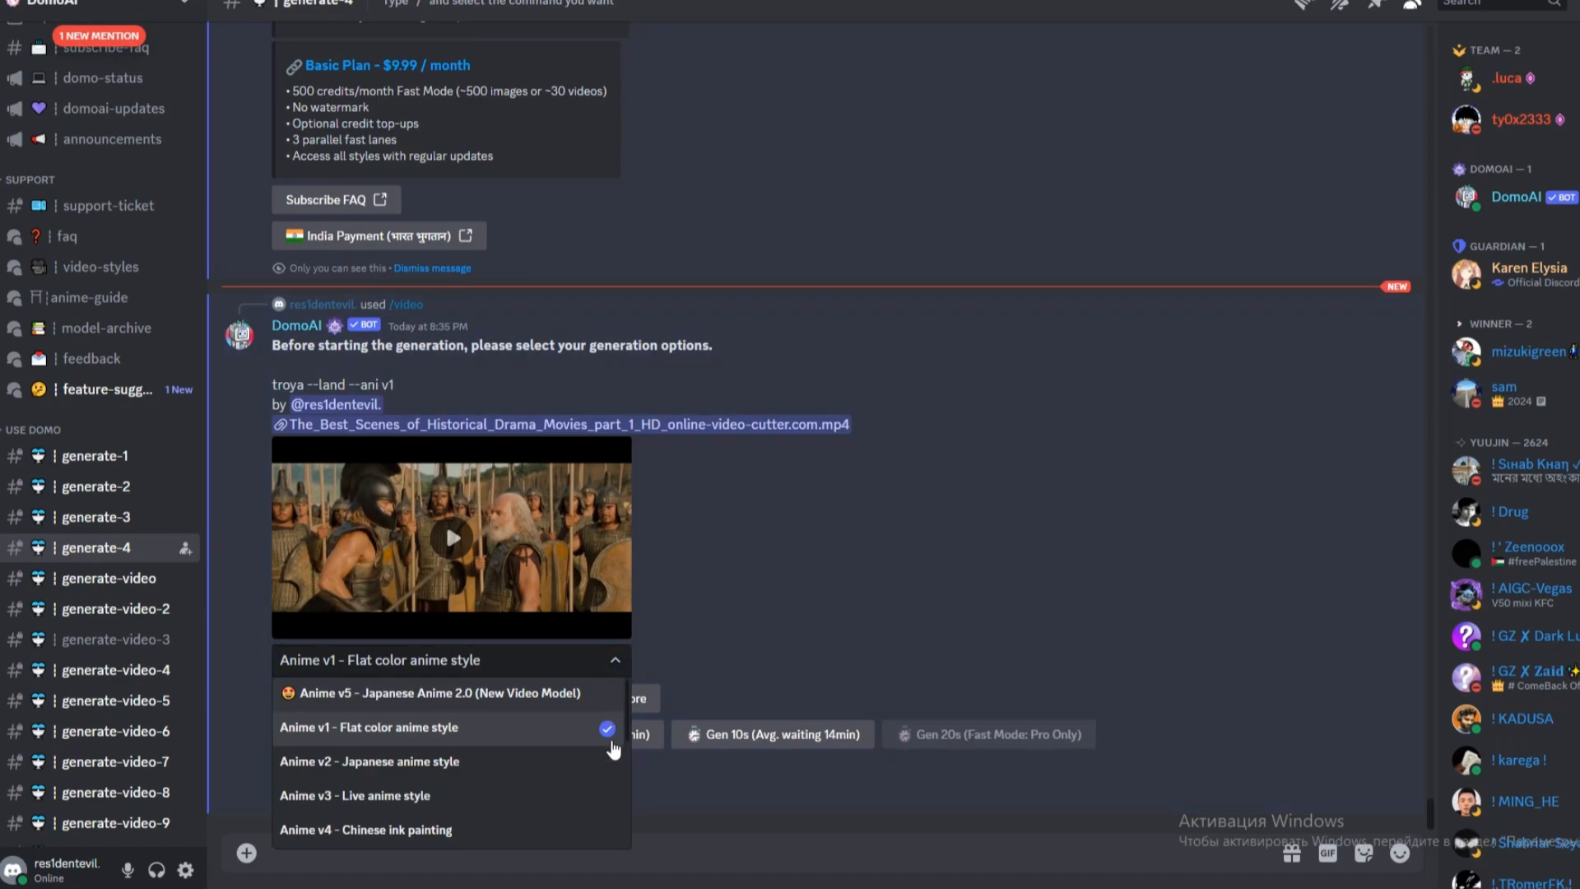
{"action": "scroll", "scroll_direction": "down", "scroll_amount": 3}
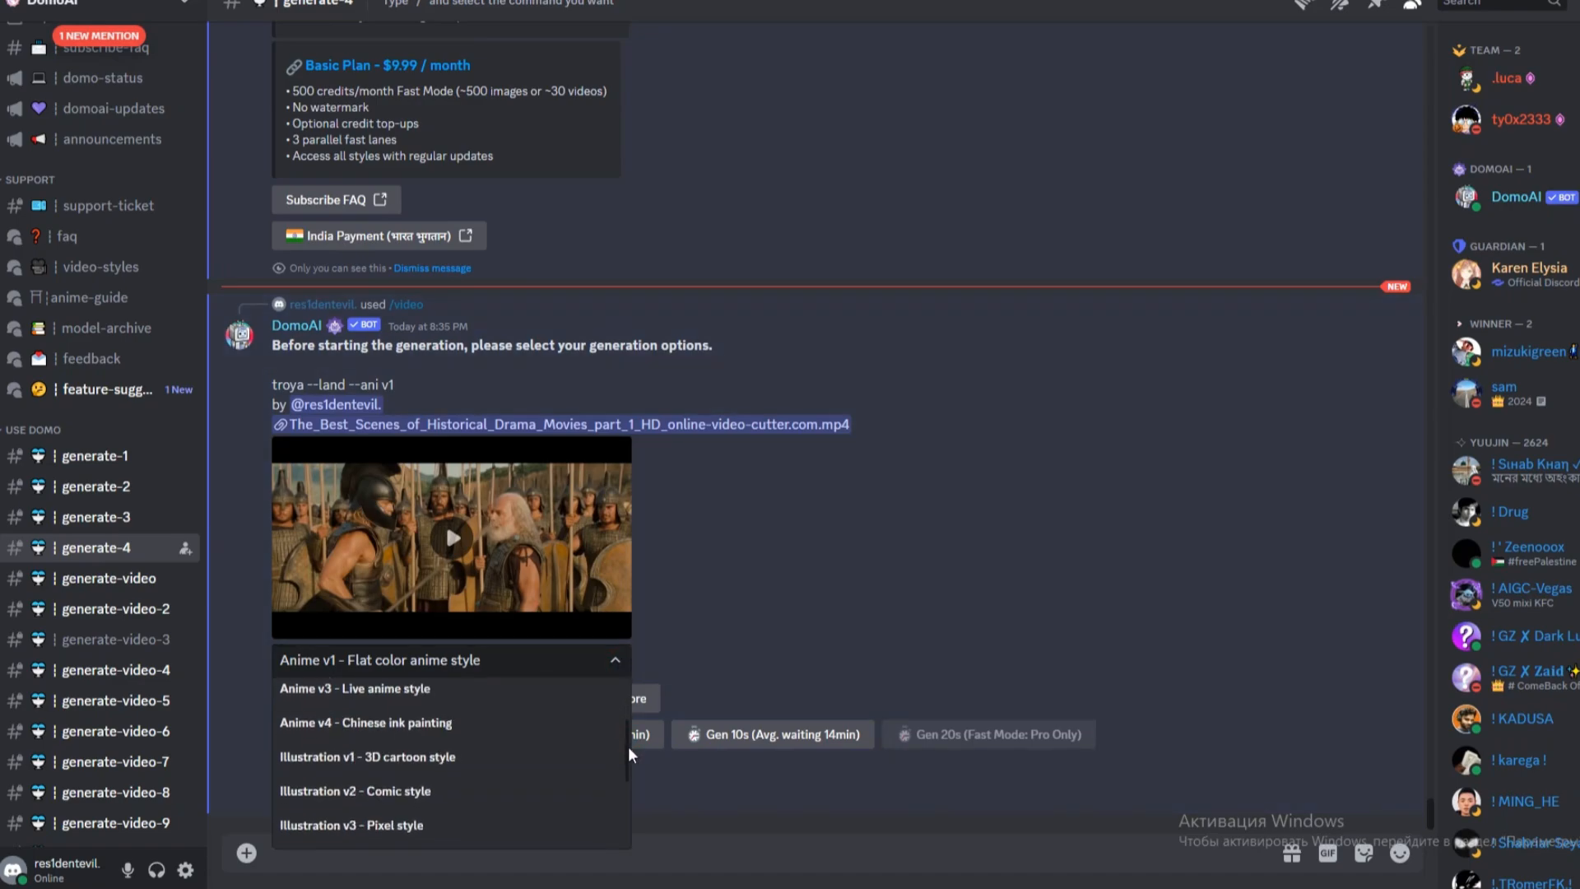
{"action": "scroll", "scroll_direction": "down", "scroll_amount": 3}
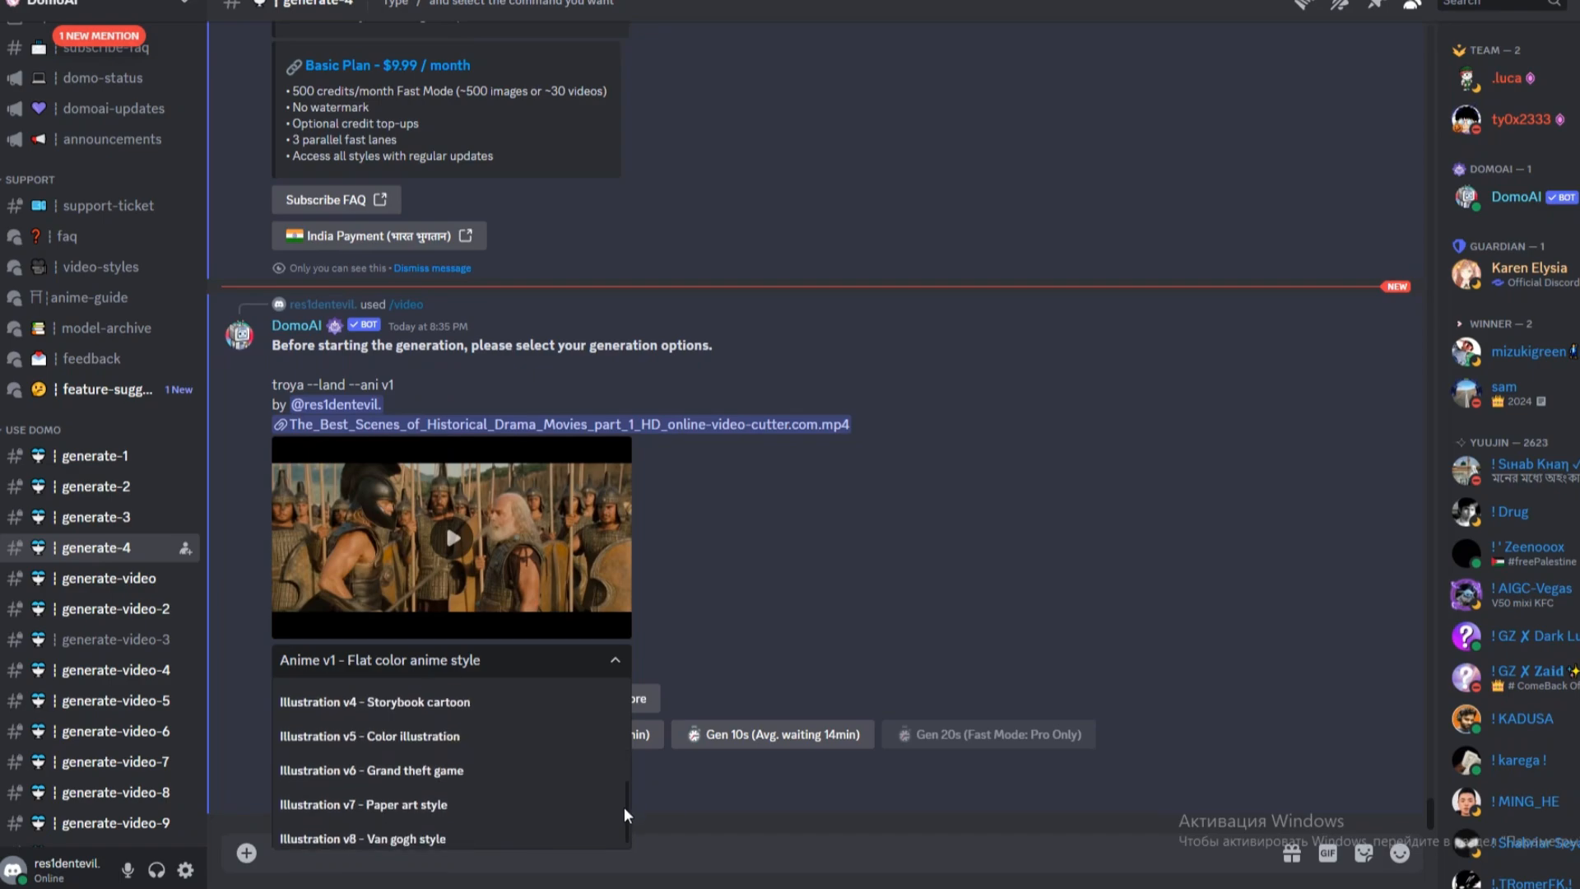